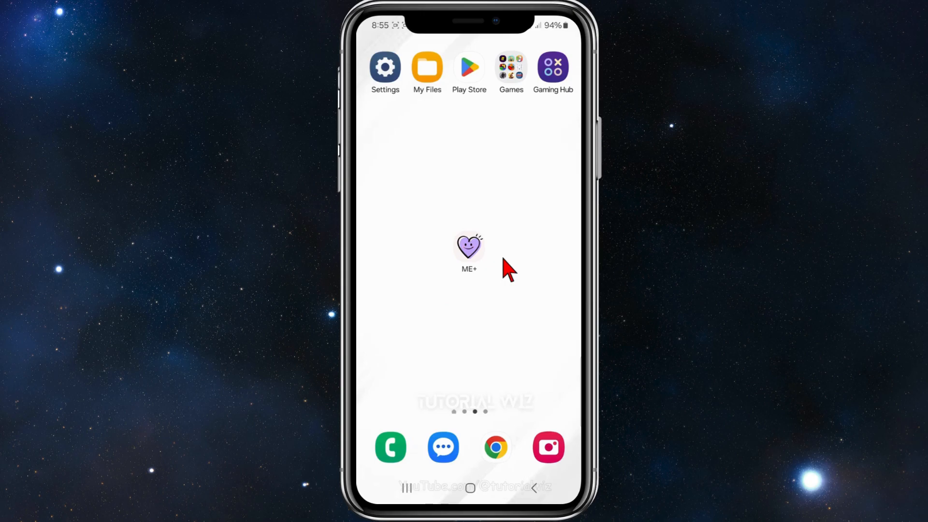
pyautogui.moveTo(494, 281)
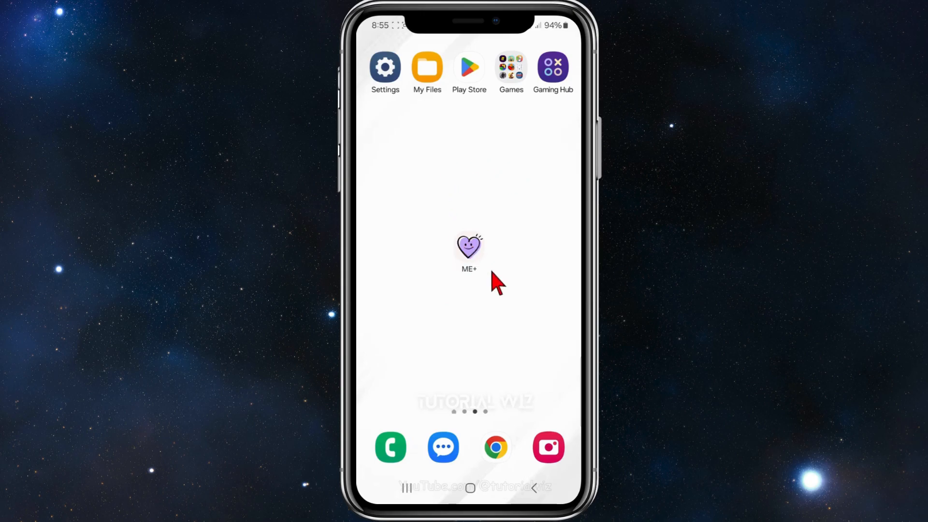
pyautogui.moveTo(480, 272)
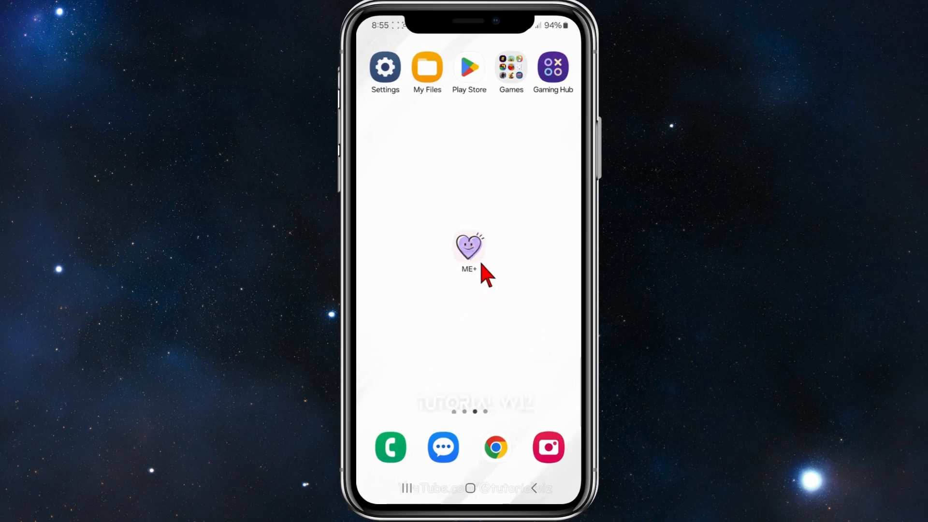
# Launch the Me+ app from the home screen to reach its Today planner
pyautogui.click(469, 246)
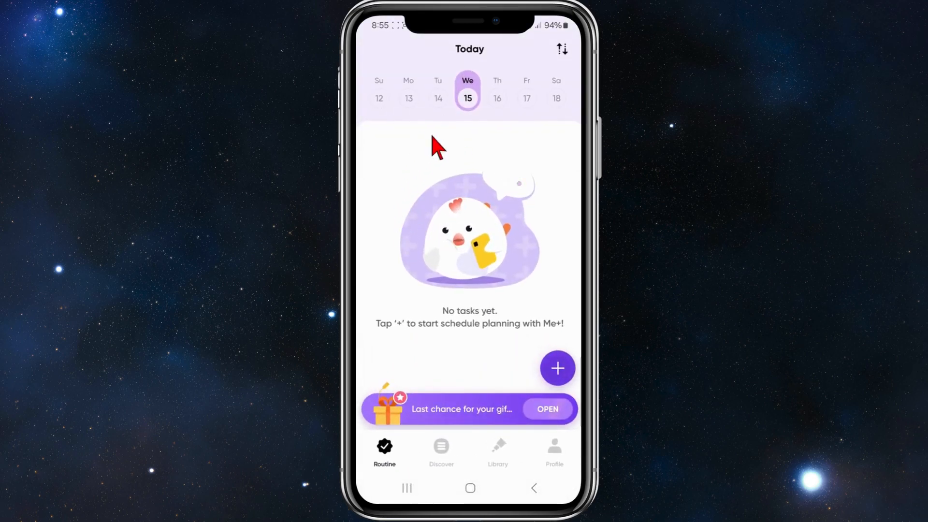
pyautogui.moveTo(526, 402)
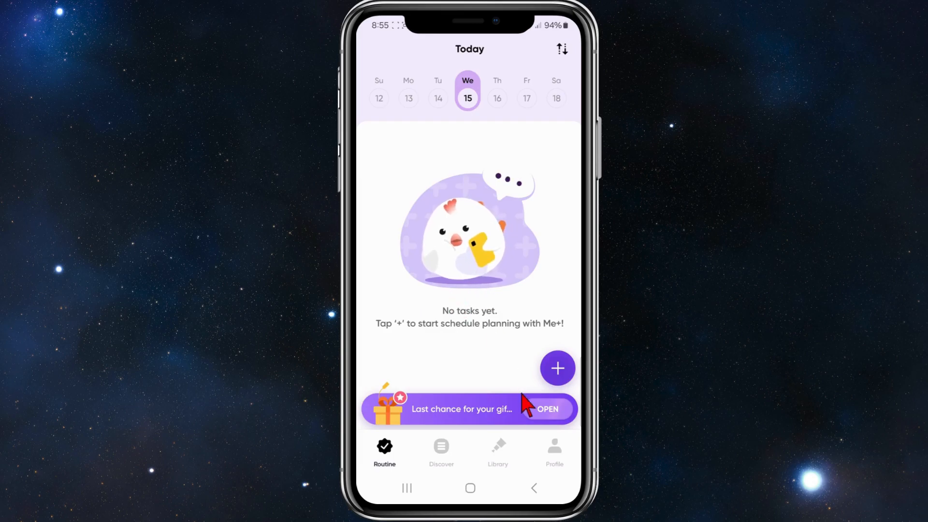
# Reach Change app language under Profile > Settings, listing Auto, English, German, French, Spanish, Portuguese
pyautogui.click(553, 452)
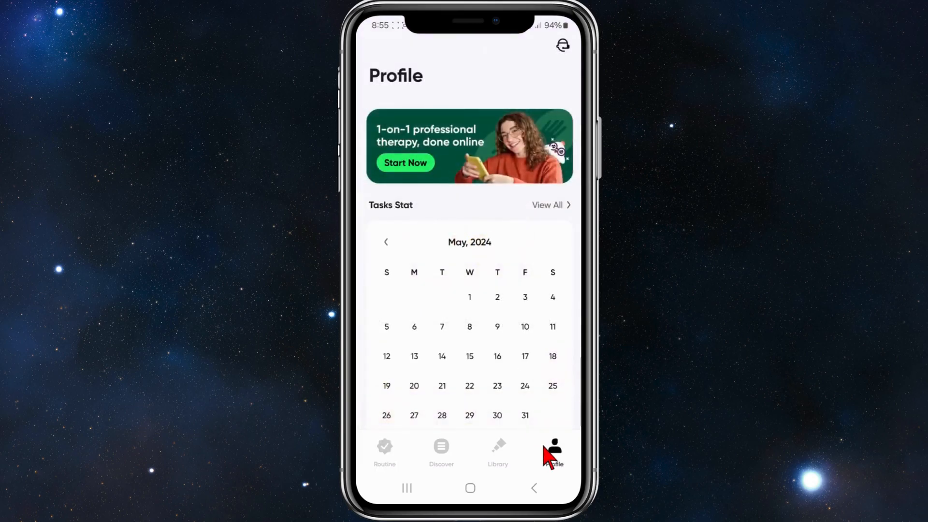
pyautogui.moveTo(528, 277)
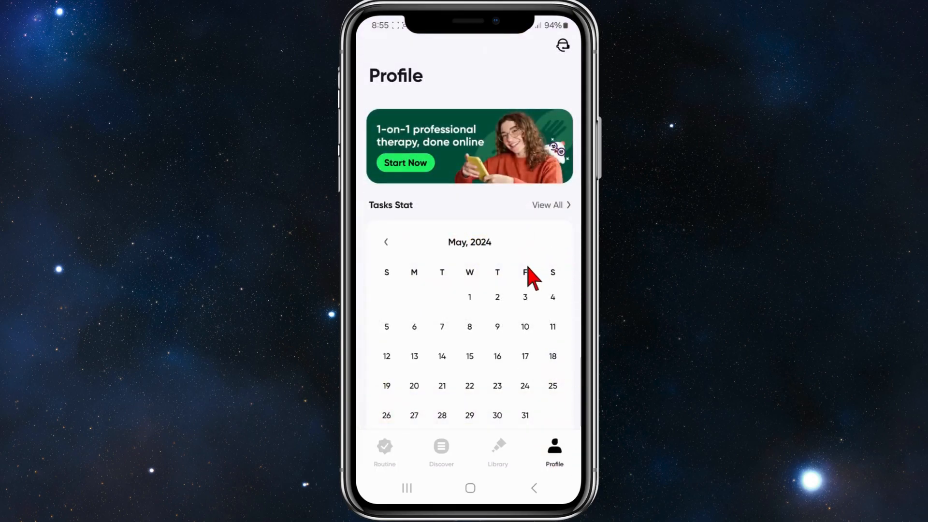
pyautogui.scroll(-3)
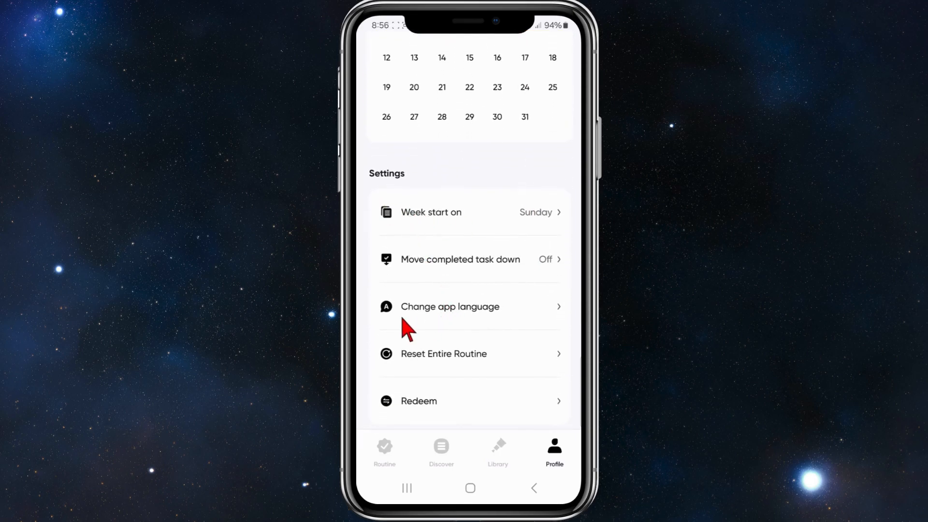
pyautogui.click(450, 307)
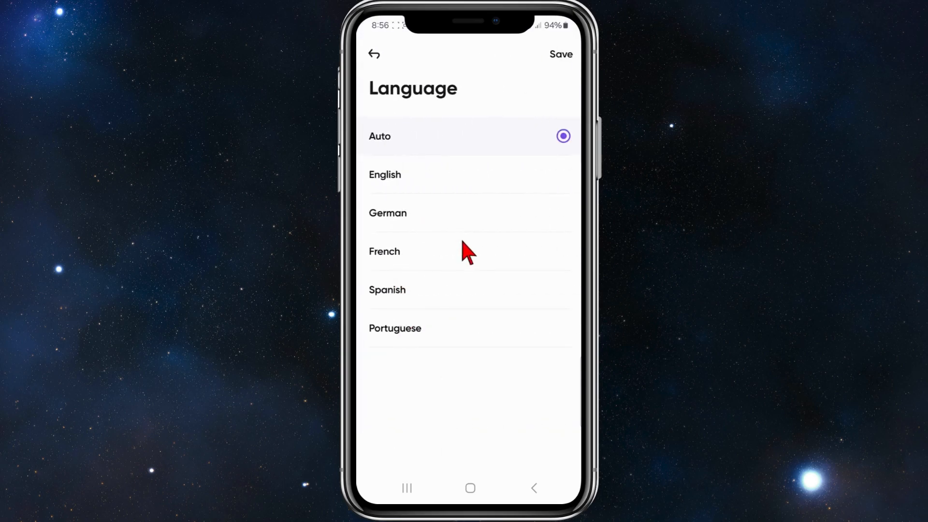
pyautogui.moveTo(429, 187)
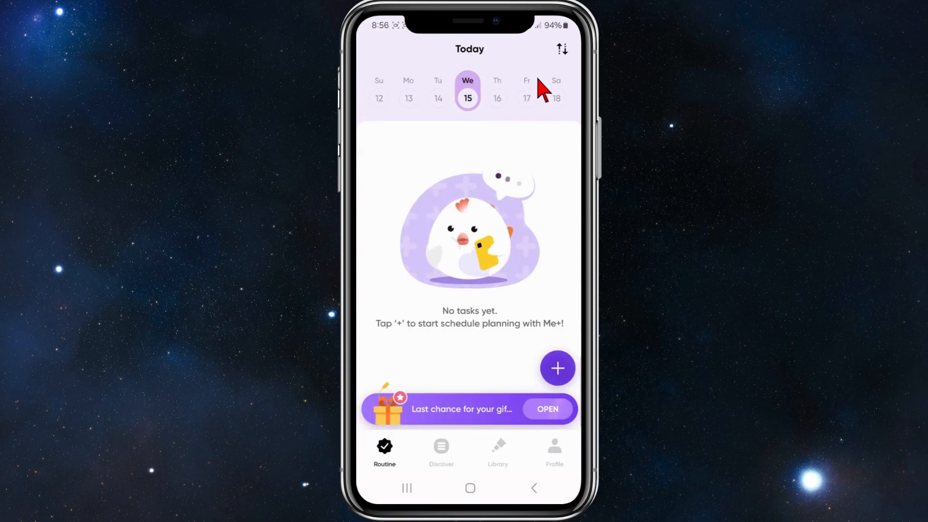
pyautogui.moveTo(468, 245)
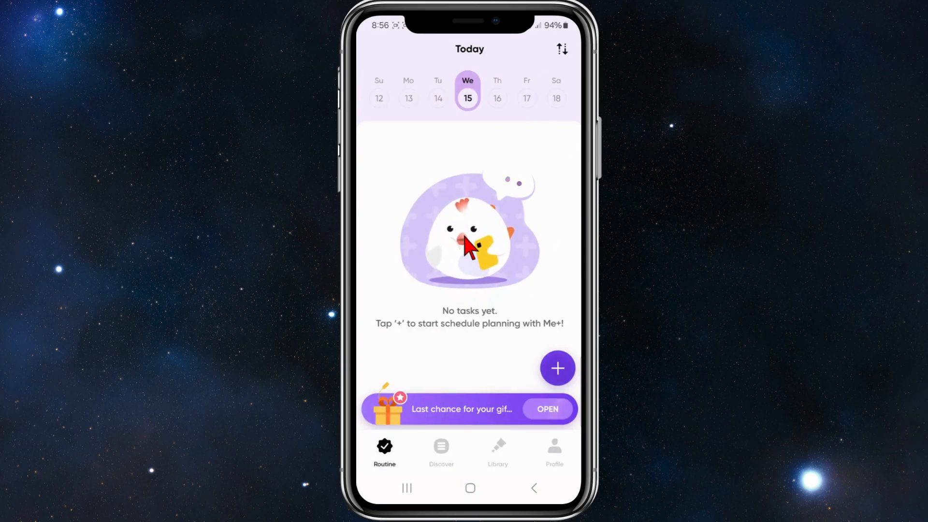